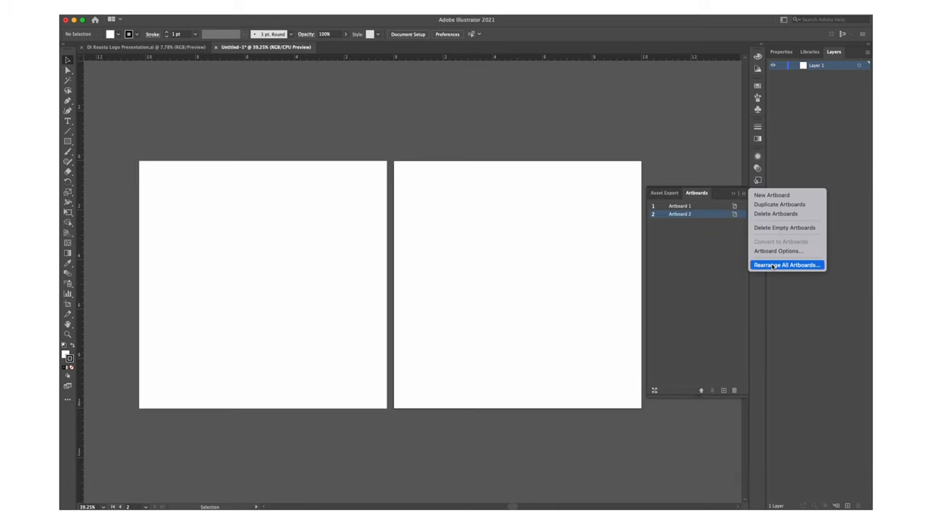
Rearrange all artboards with spacing set to 0
left_click(787, 264)
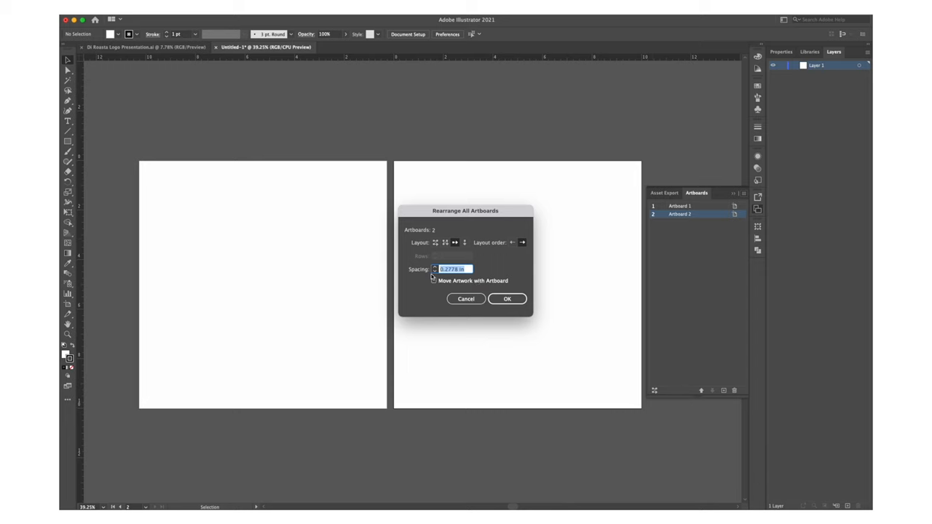
type("0")
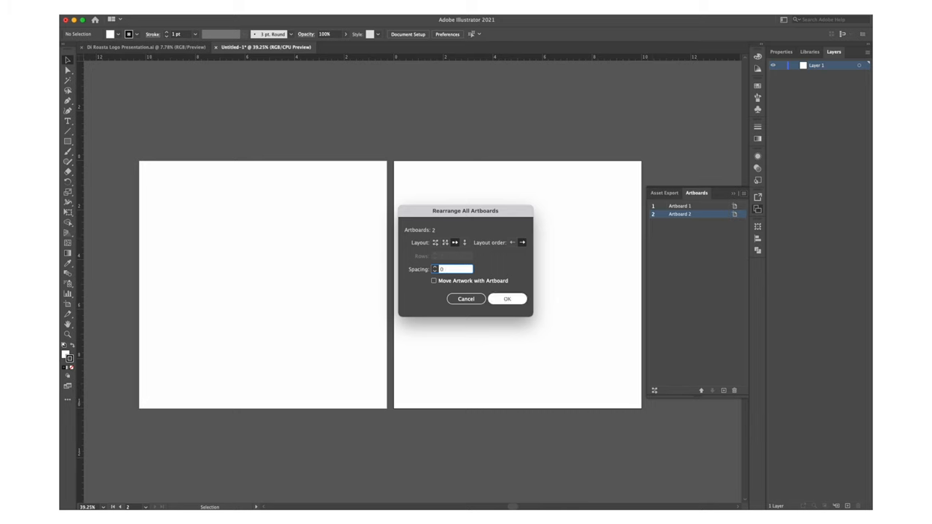
left_click(508, 298)
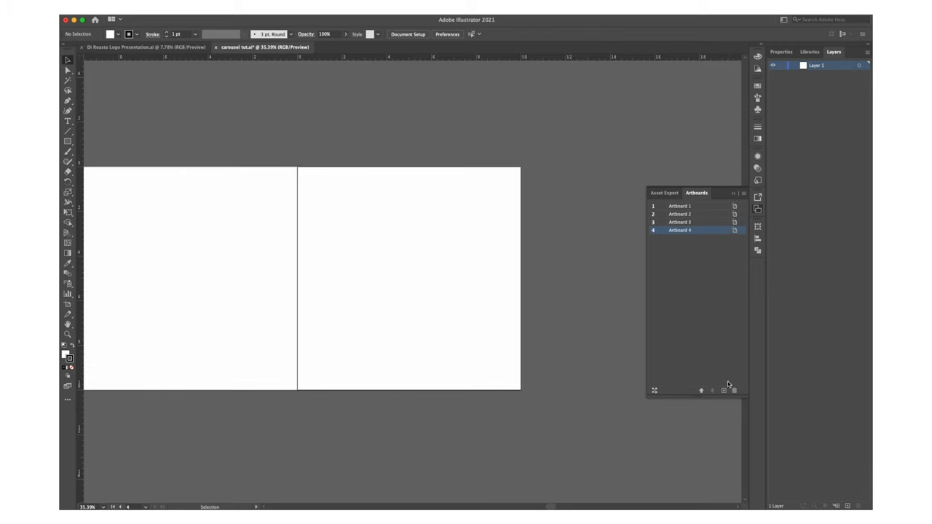
Add a new artboard to the end of the carousel strip
left_click(724, 390)
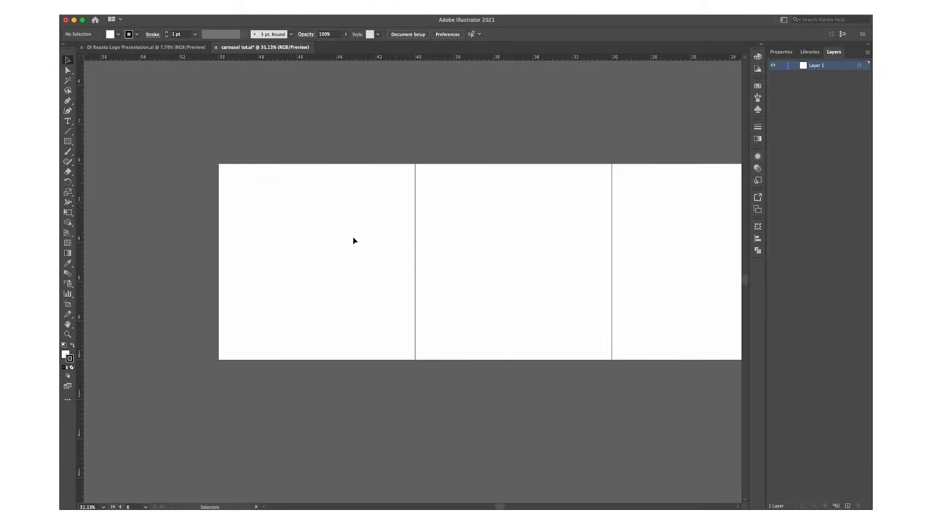
mouse_move(474, 256)
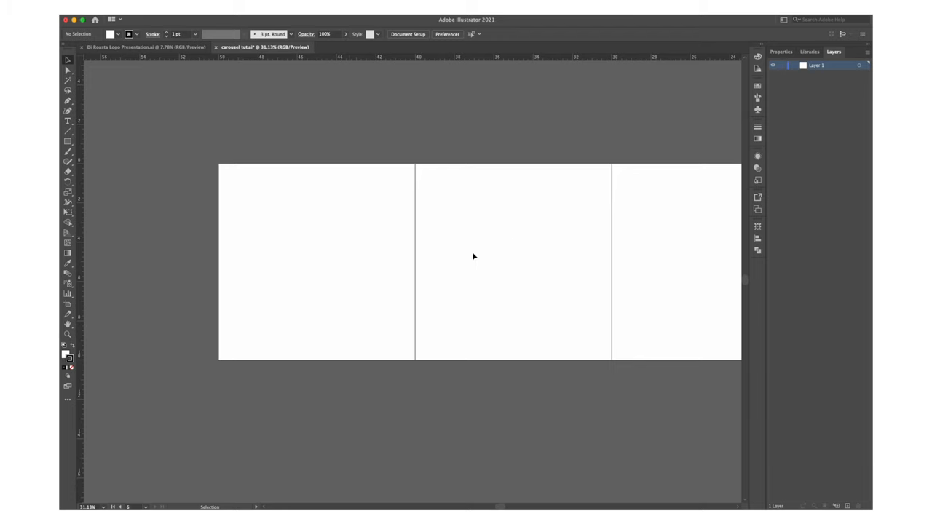
mouse_move(200, 127)
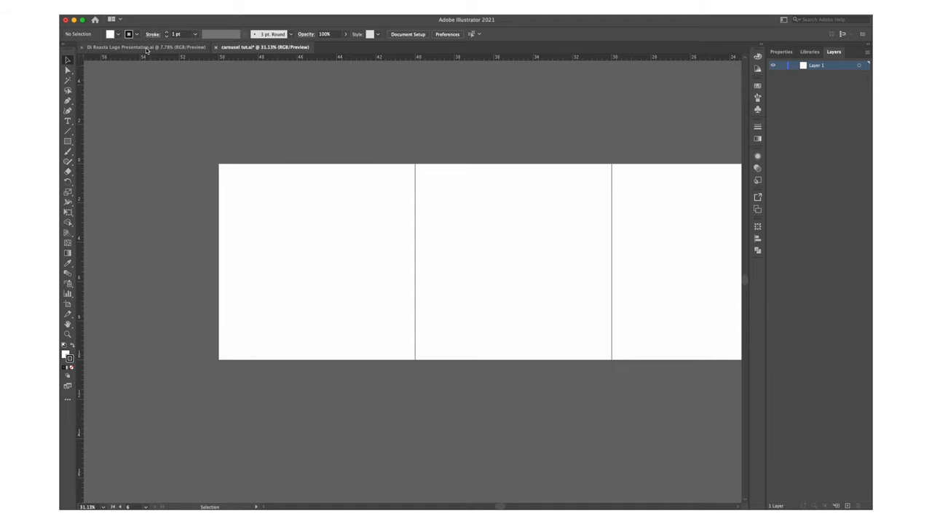
Copy the Di Roasta wordmark onto artboard 1, duplicate it above, and fill it #141414
left_click(116, 47)
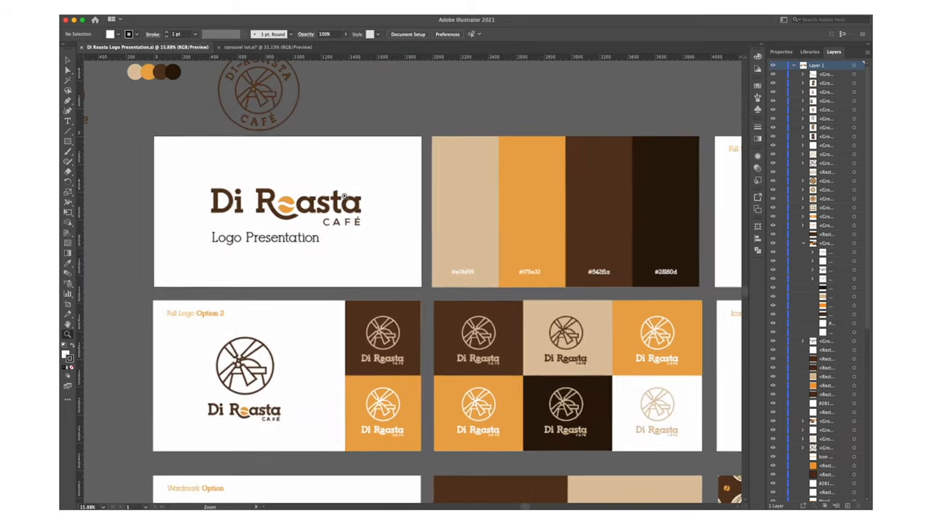
left_click(288, 203)
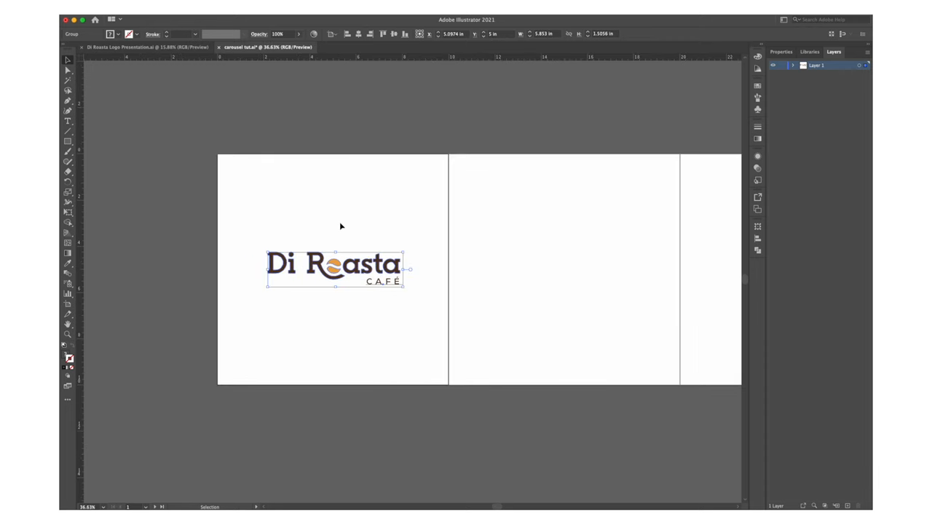
left_click_drag(335, 266, 335, 102)
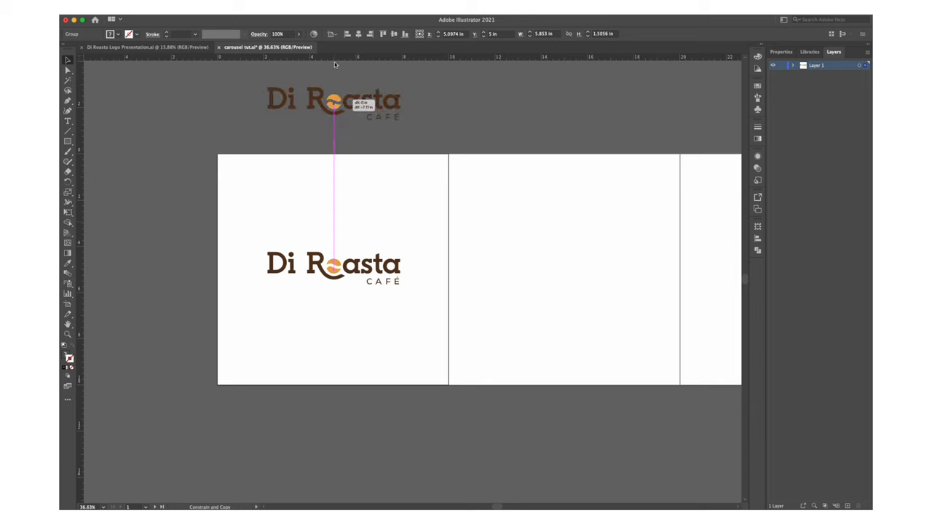
left_click_drag(333, 263, 335, 98)
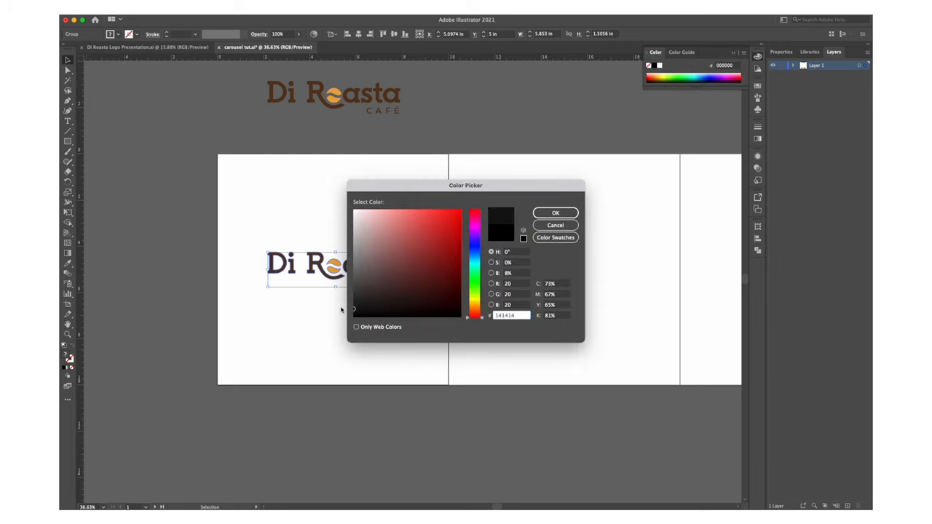
left_click(555, 213)
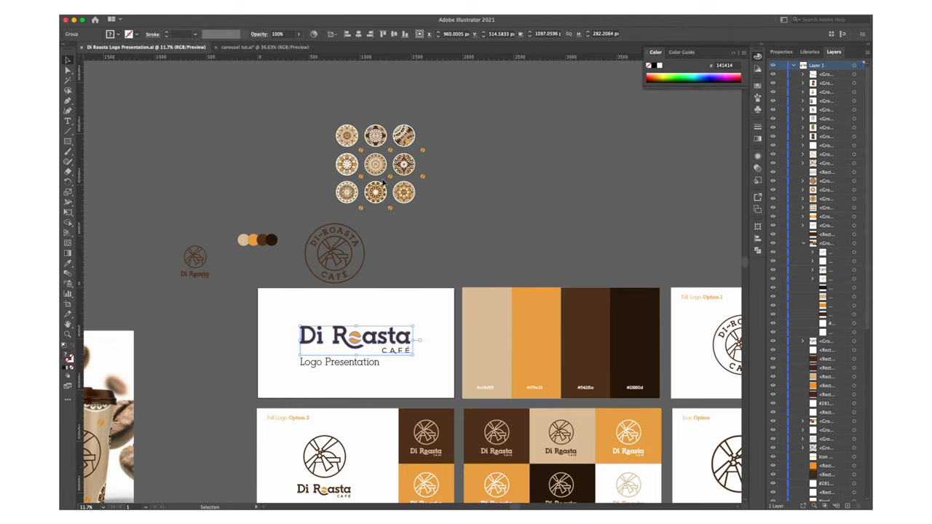
Copy the mandala pattern and add a #542f1a background rectangle behind it on artboard 2
left_click(375, 164)
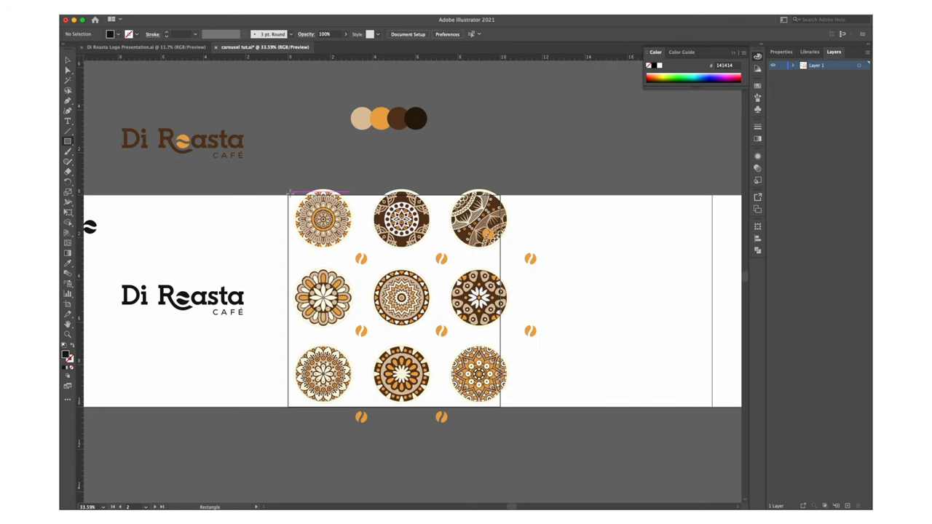
left_click_drag(289, 195, 463, 415)
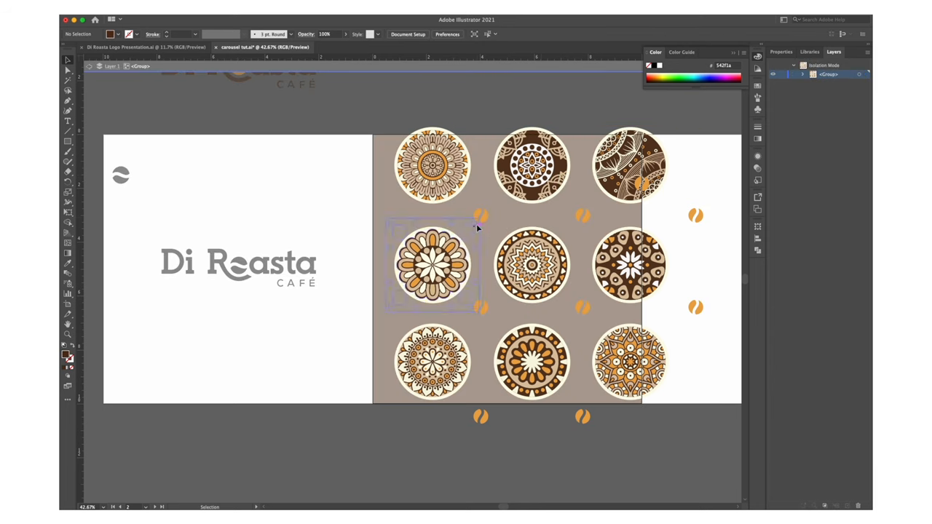
Duplicate and enlarge black coffee beans around the wordmark on artboard 1
left_click(481, 215)
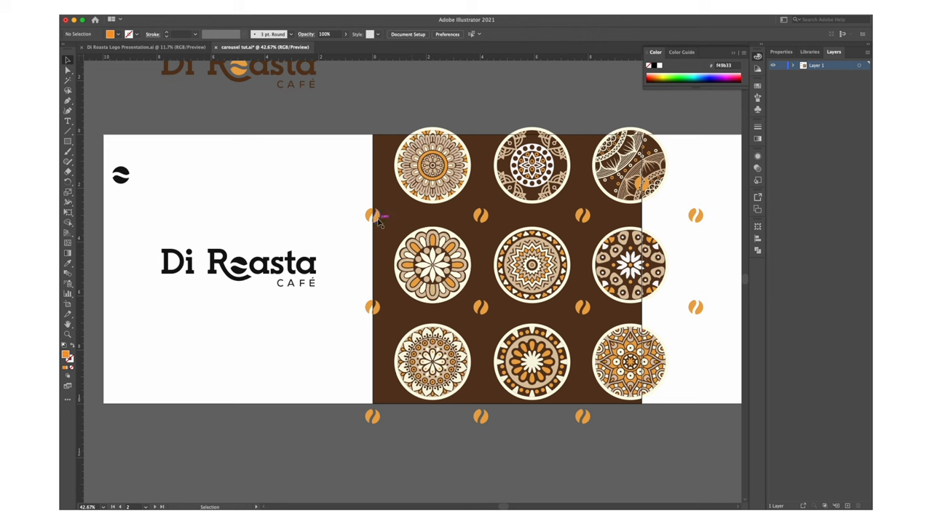
left_click(374, 216)
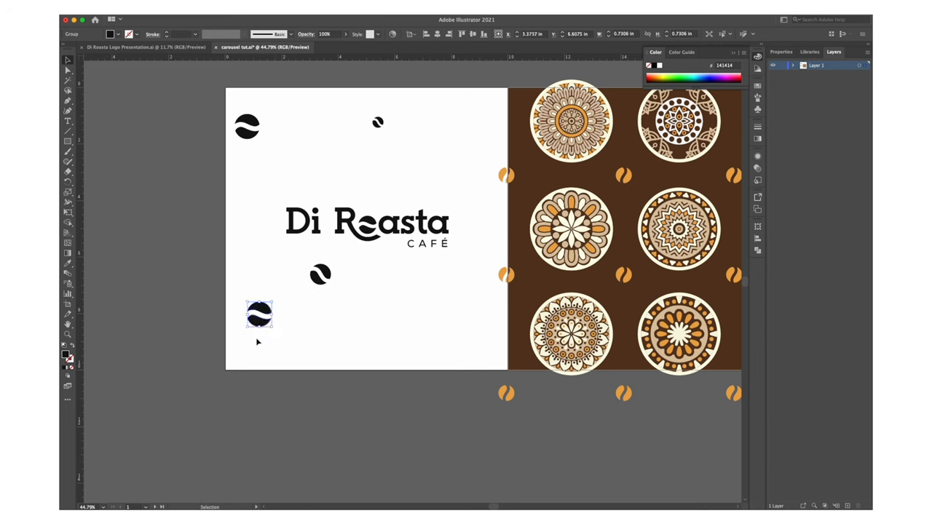
left_click_drag(260, 315, 419, 303)
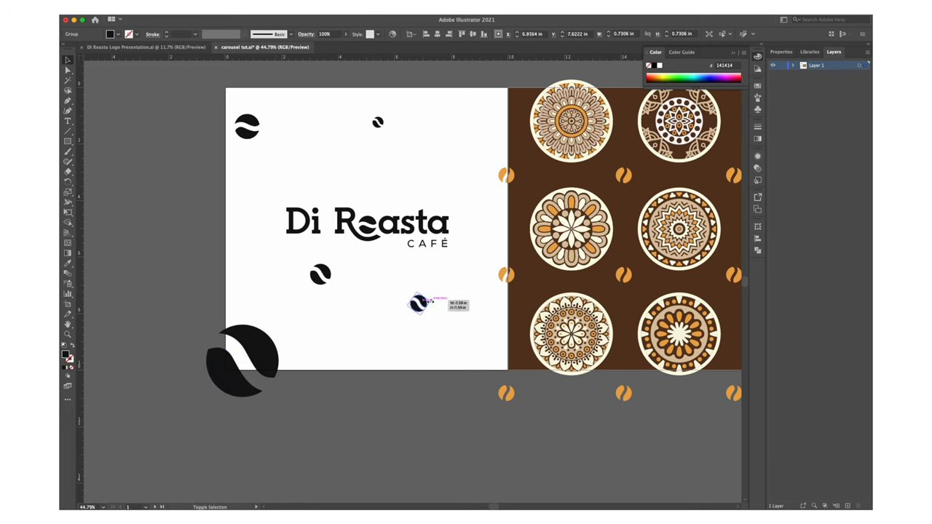
left_click_drag(418, 302, 459, 124)
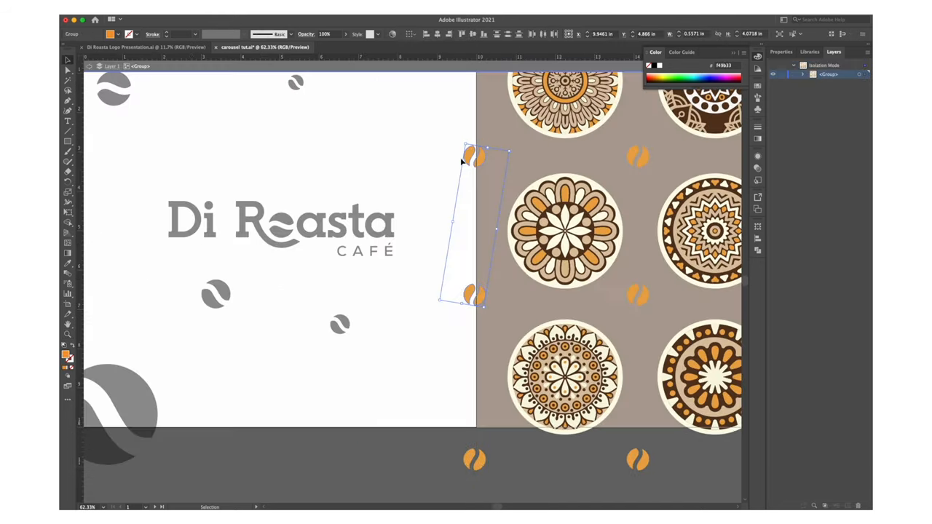
mouse_move(442, 178)
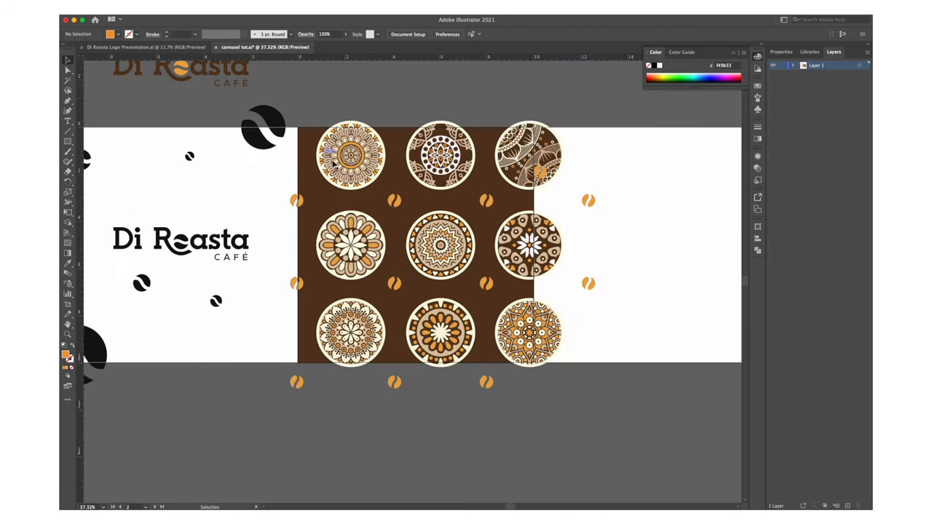
Draw a mandala-pattern rectangle over slide 2, stretch it into slide 3, and open the mockups folder
left_click_drag(297, 130, 499, 363)
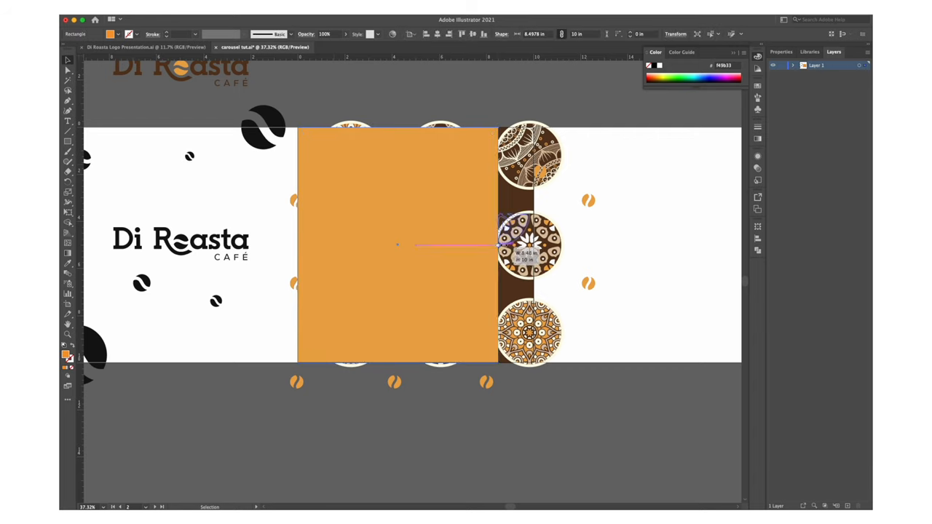
left_click_drag(499, 244, 561, 244)
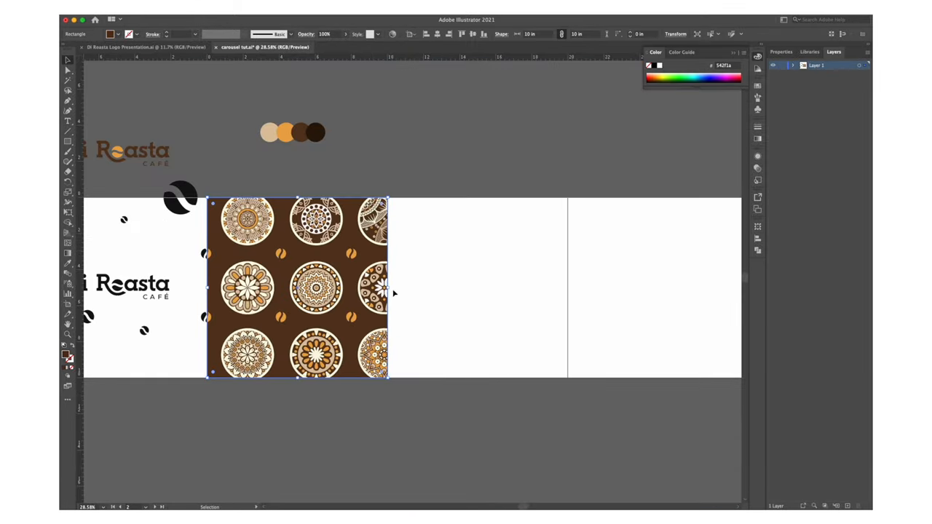
left_click_drag(388, 286, 477, 290)
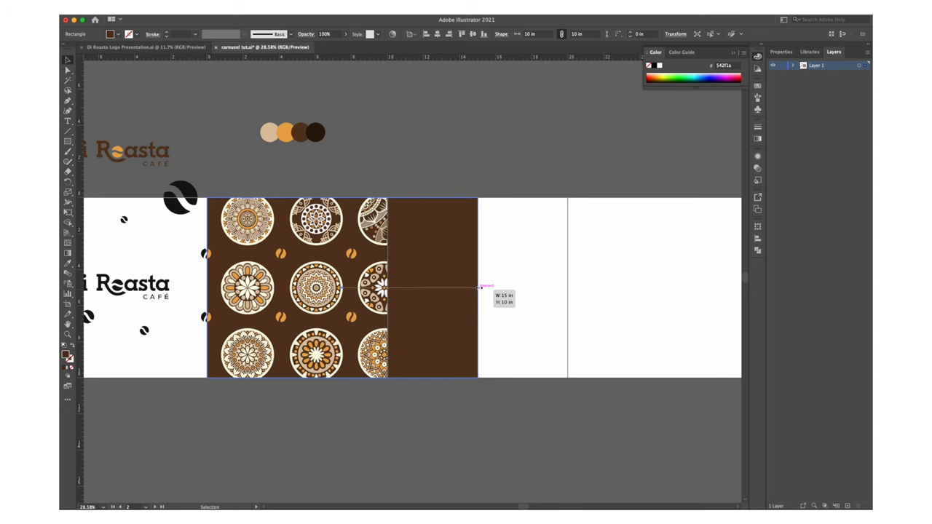
double_click(430, 288)
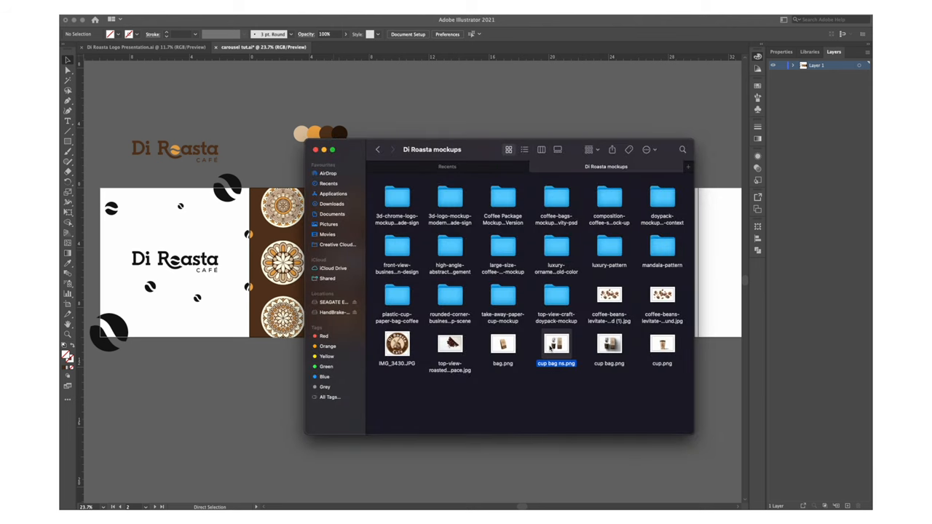
Place bag.png across the slide 2/3 boundary, then deselect it
left_click(503, 343)
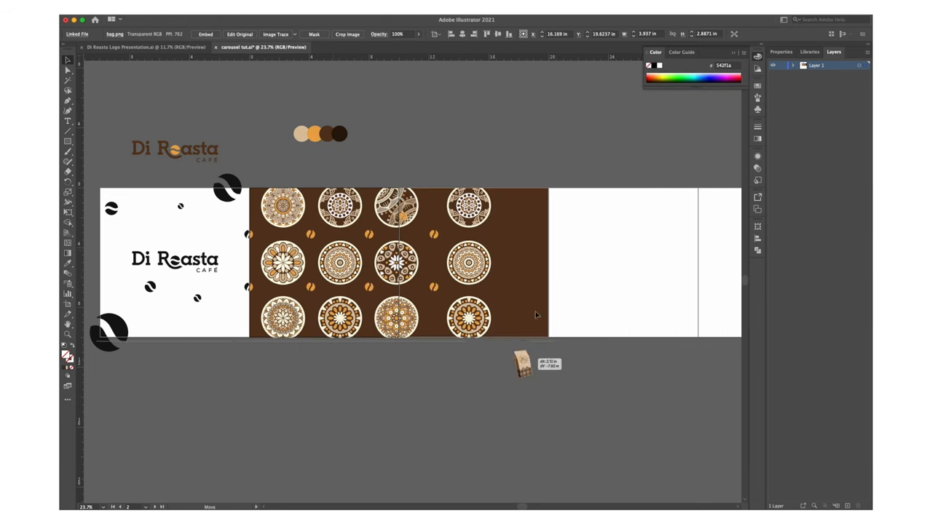
left_click_drag(523, 364, 548, 247)
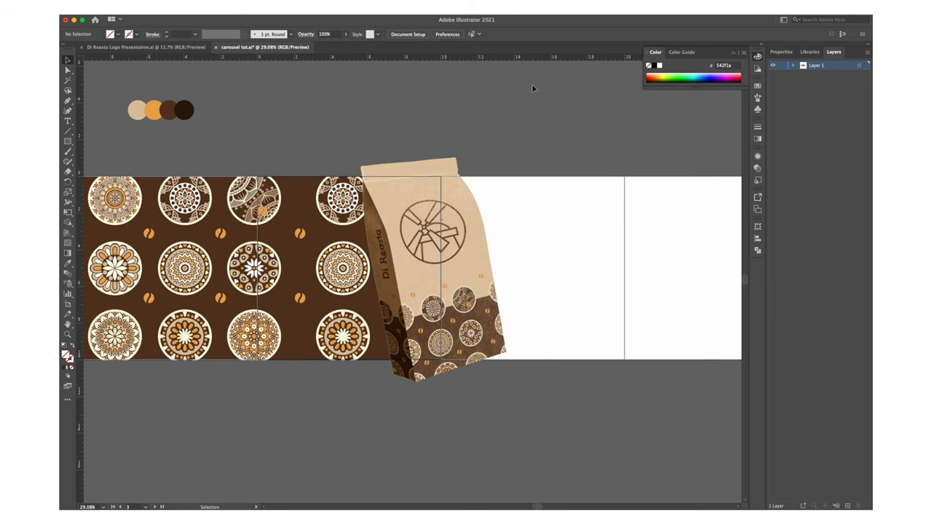
left_click(437, 195)
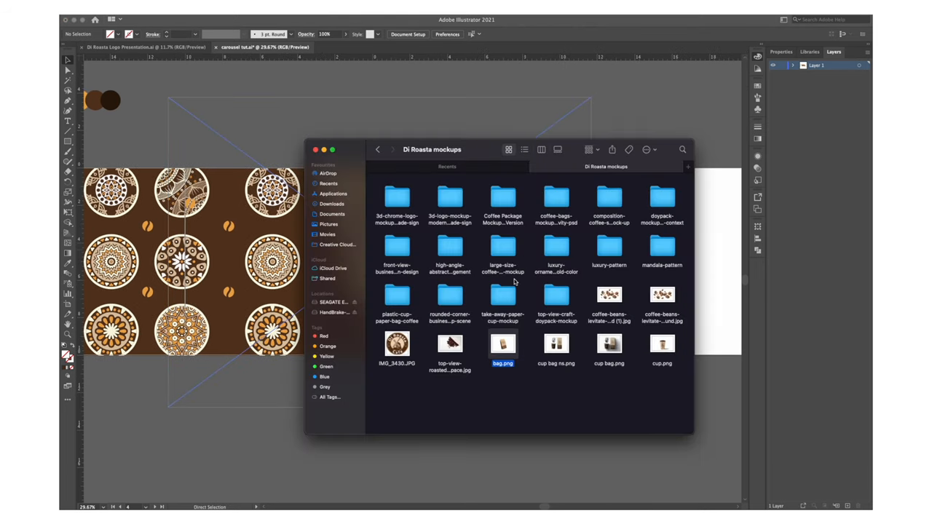
Place the levitating coffee-beans photo and move it onto slide 3
left_click(609, 294)
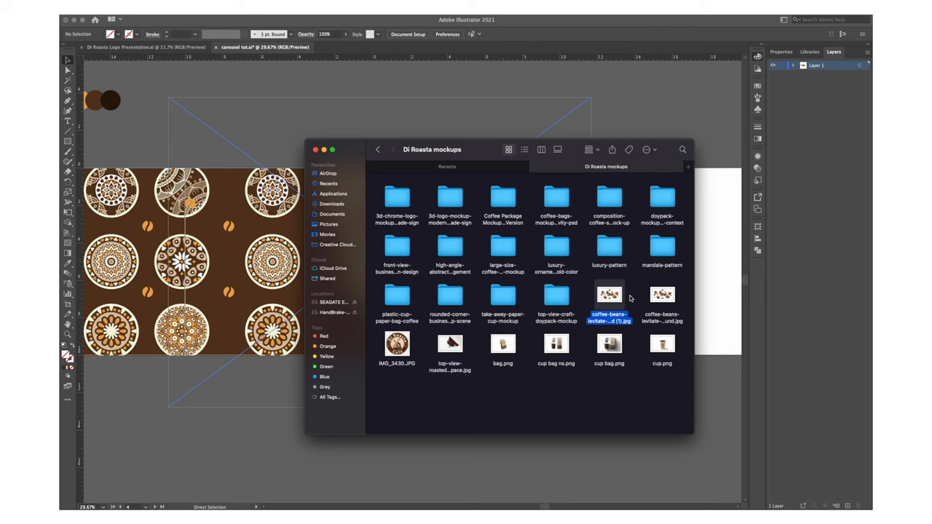
mouse_move(650, 299)
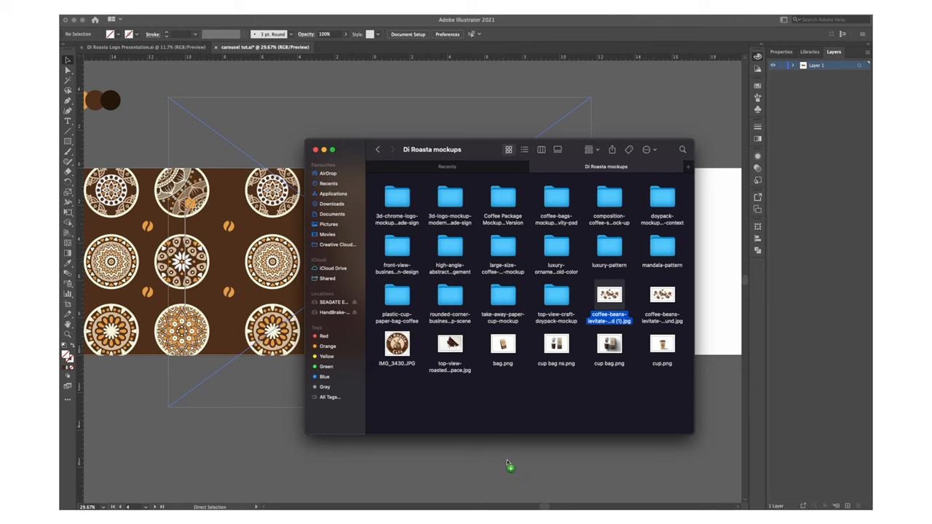
double_click(609, 294)
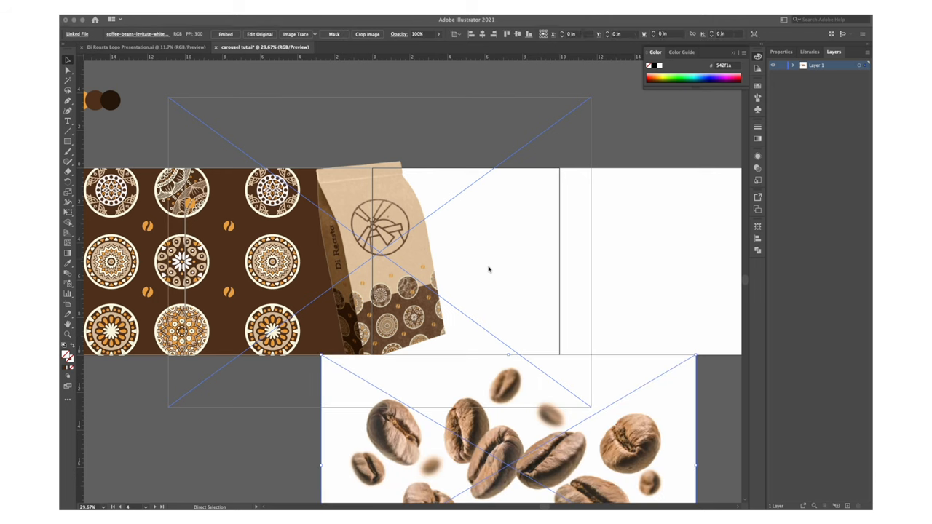
left_click_drag(507, 430, 534, 304)
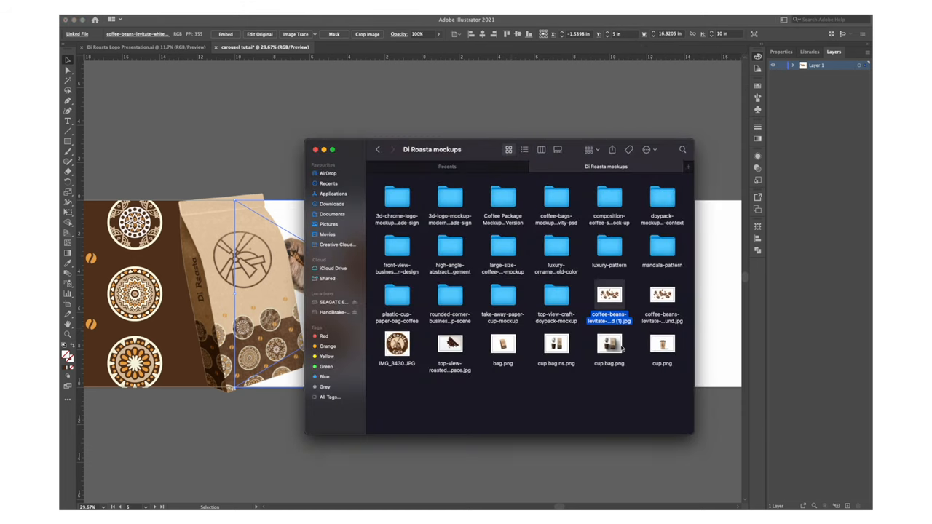
Place cup.png and scale down the top-left bean icon on slide 1
left_click(662, 346)
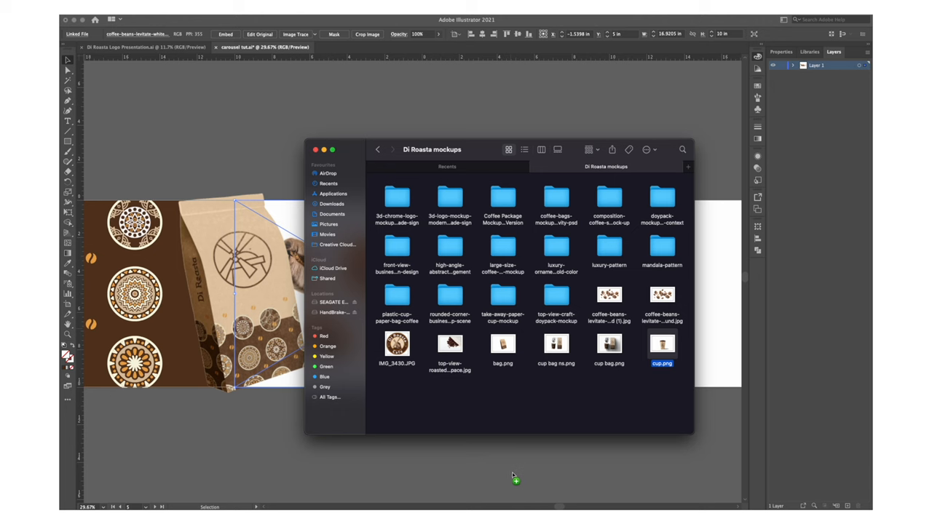
double_click(662, 345)
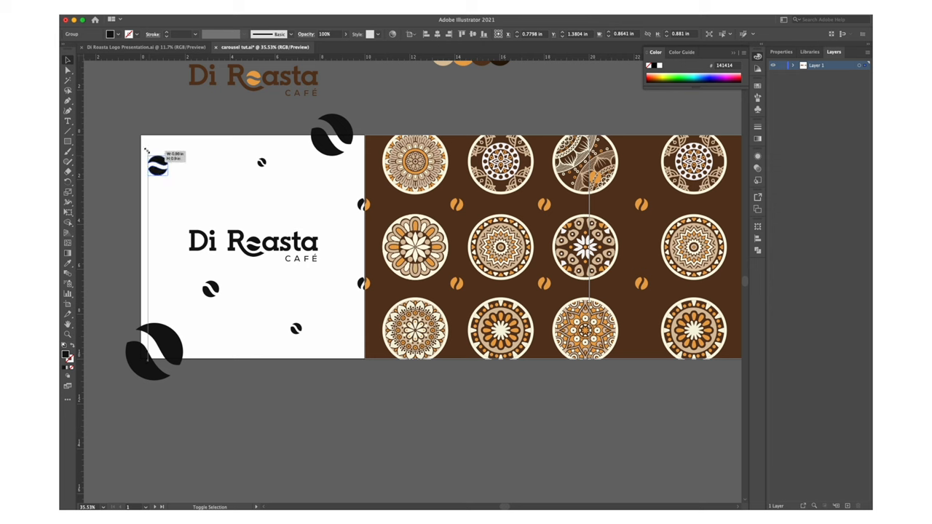
left_click_drag(158, 168, 149, 149)
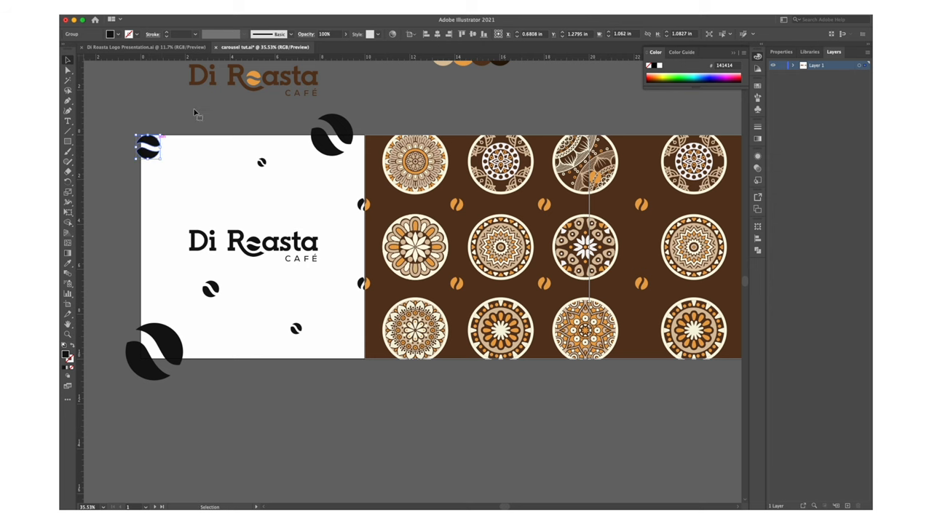
Export artboards 1–6 for screens at 2x as JPG 100
left_click(118, 19)
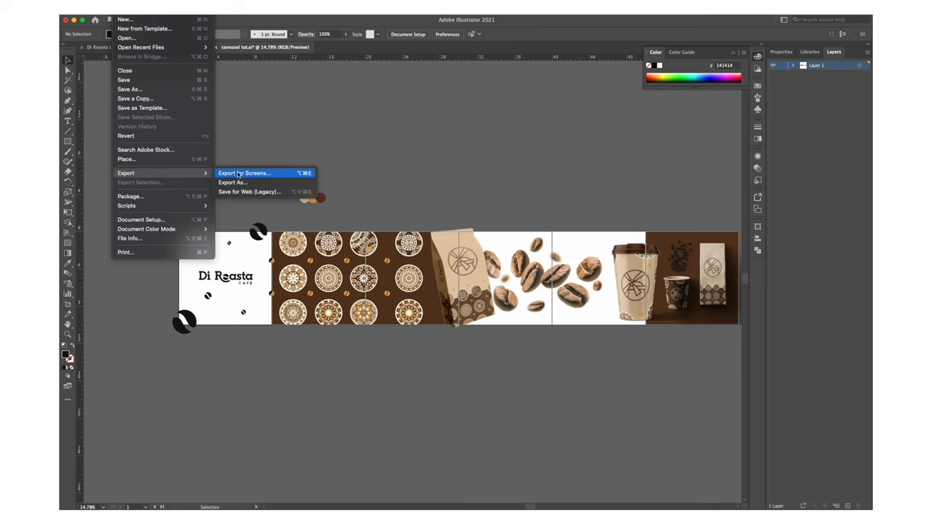
left_click(245, 173)
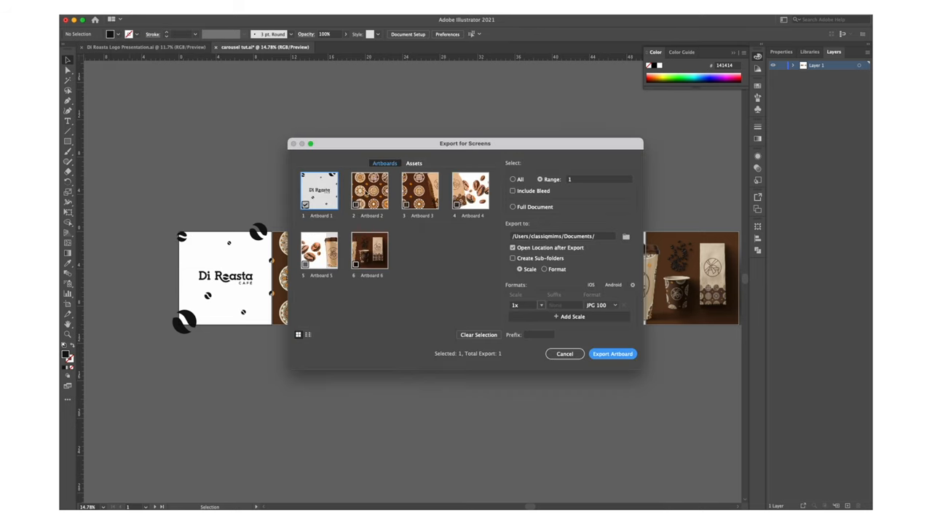
mouse_move(346, 246)
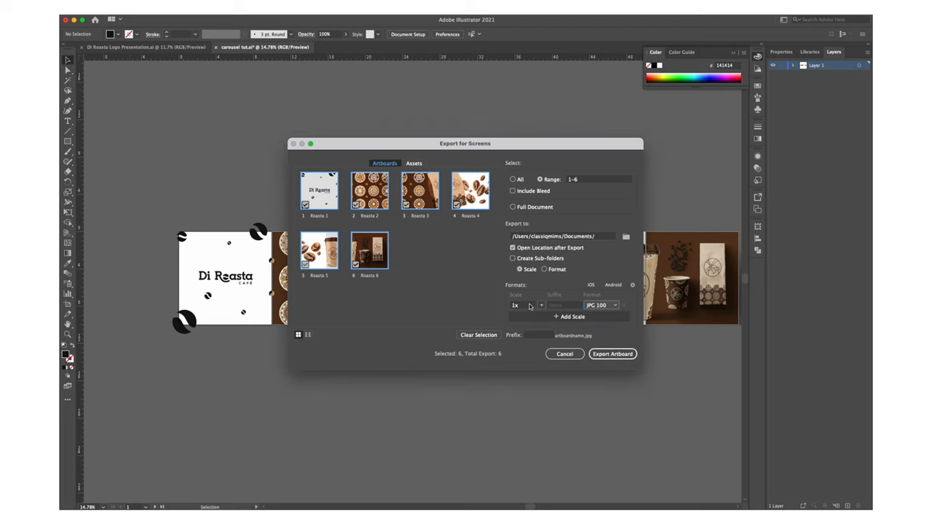
mouse_move(518, 309)
type("2")
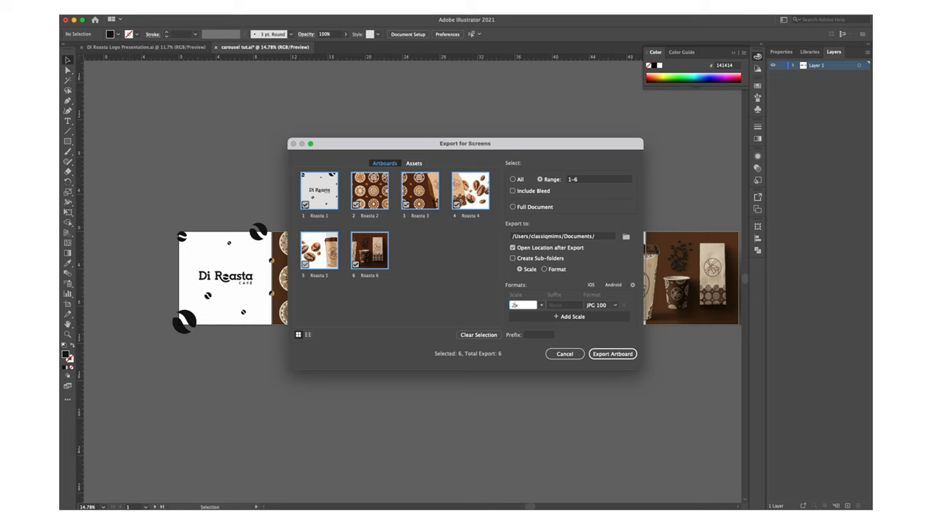
left_click(612, 354)
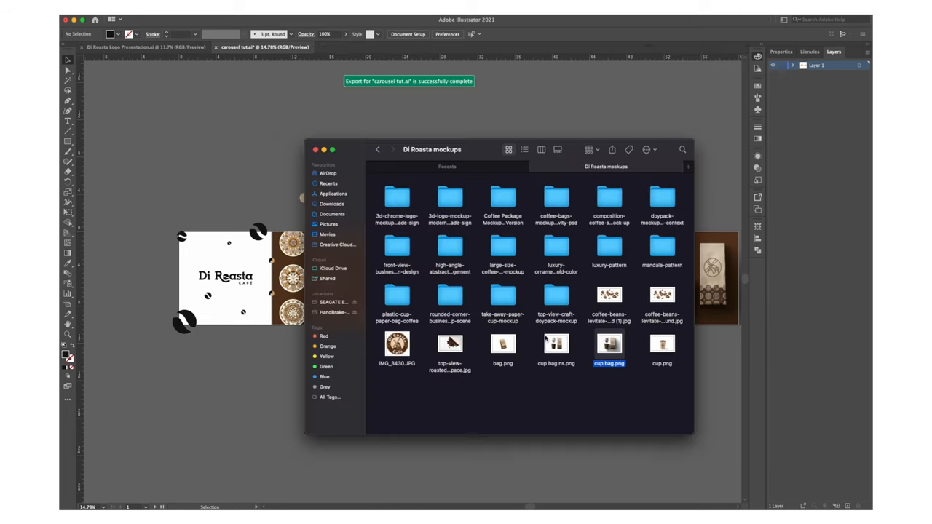